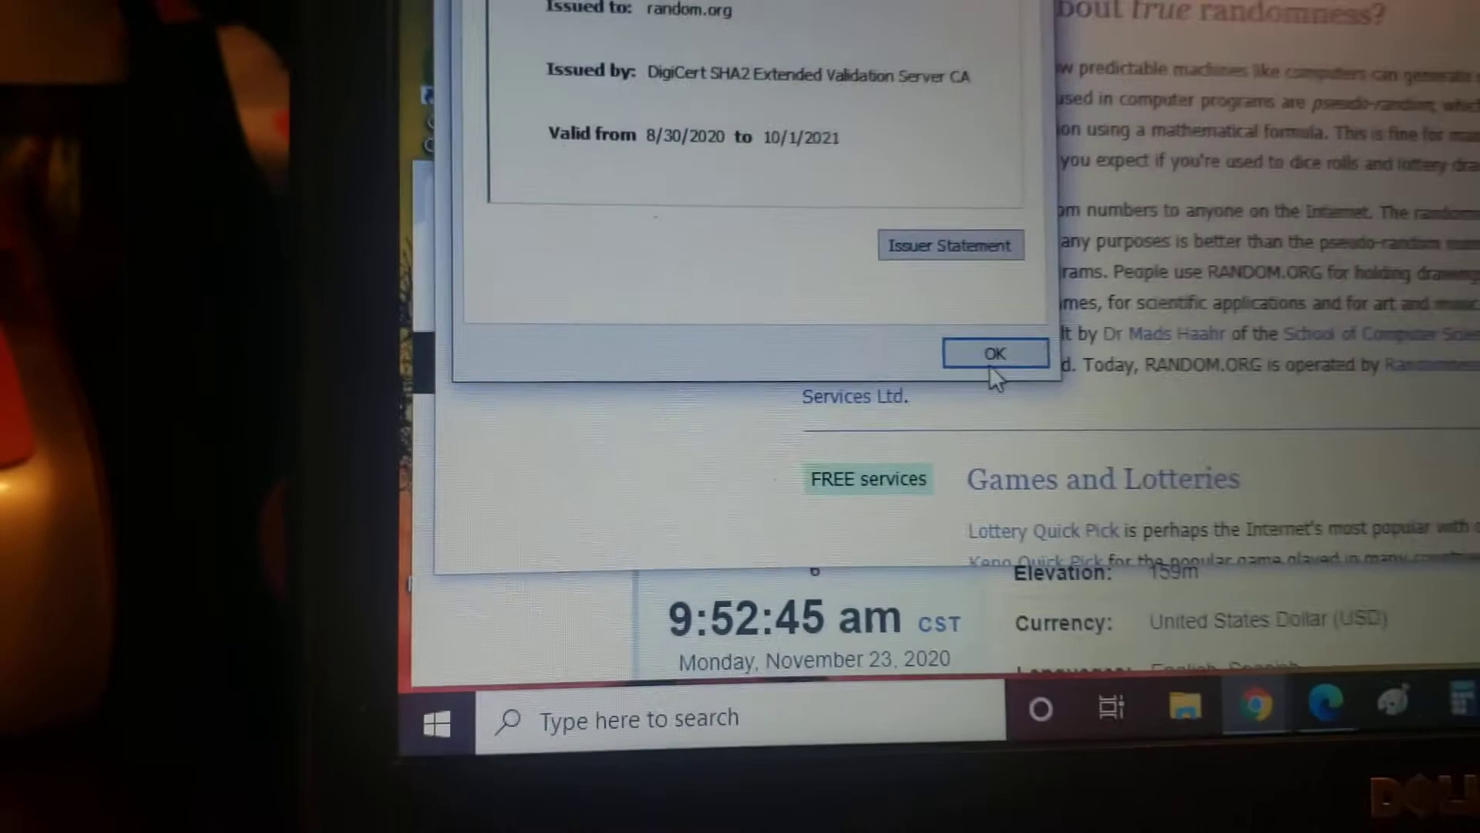
# Close the random.org certificate details so the generator page shows again
pyautogui.click(996, 352)
pyautogui.write('11')
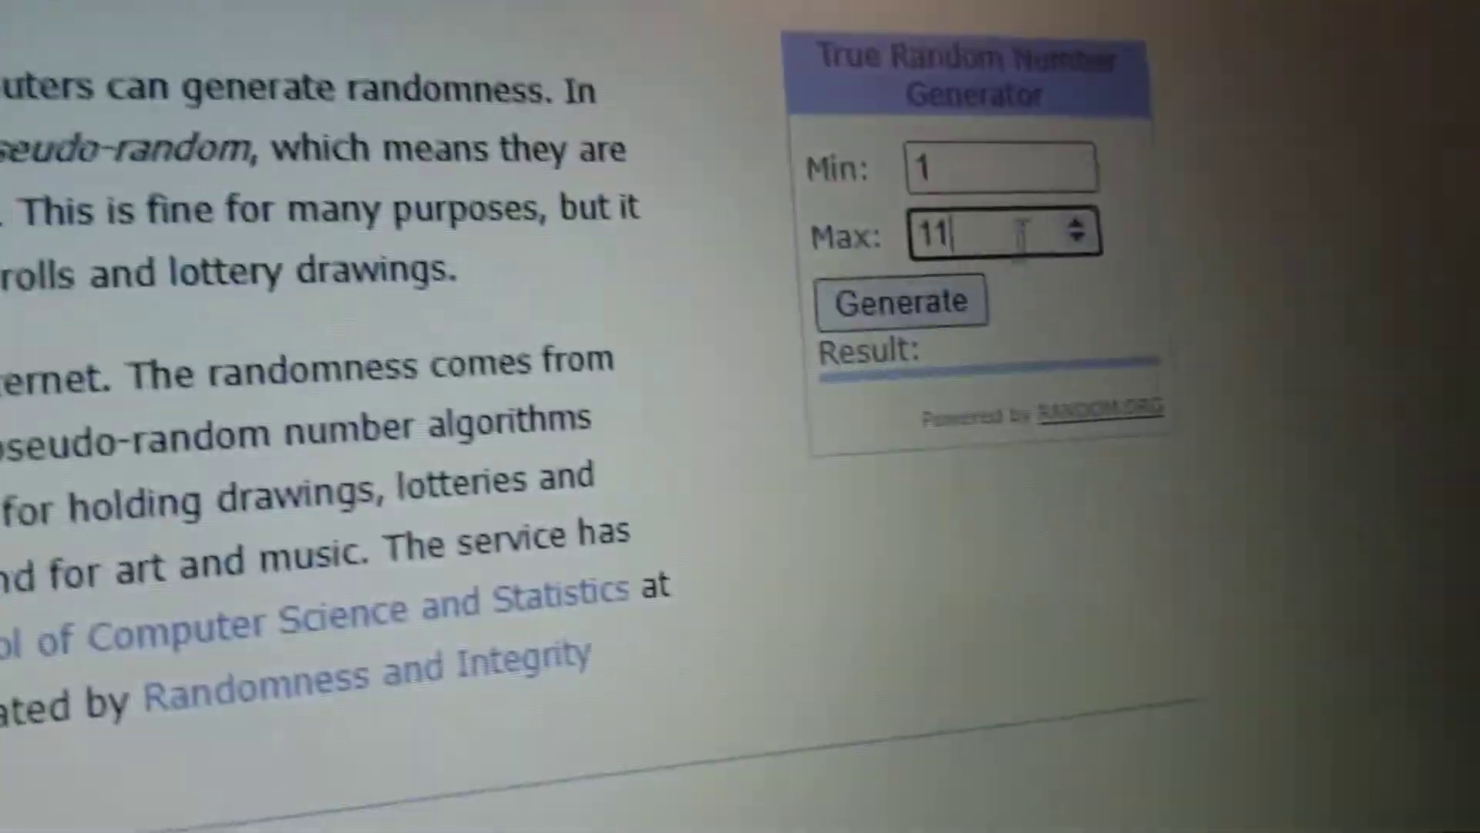
# Generate one random number with Min 1 and Max 11
pyautogui.click(962, 333)
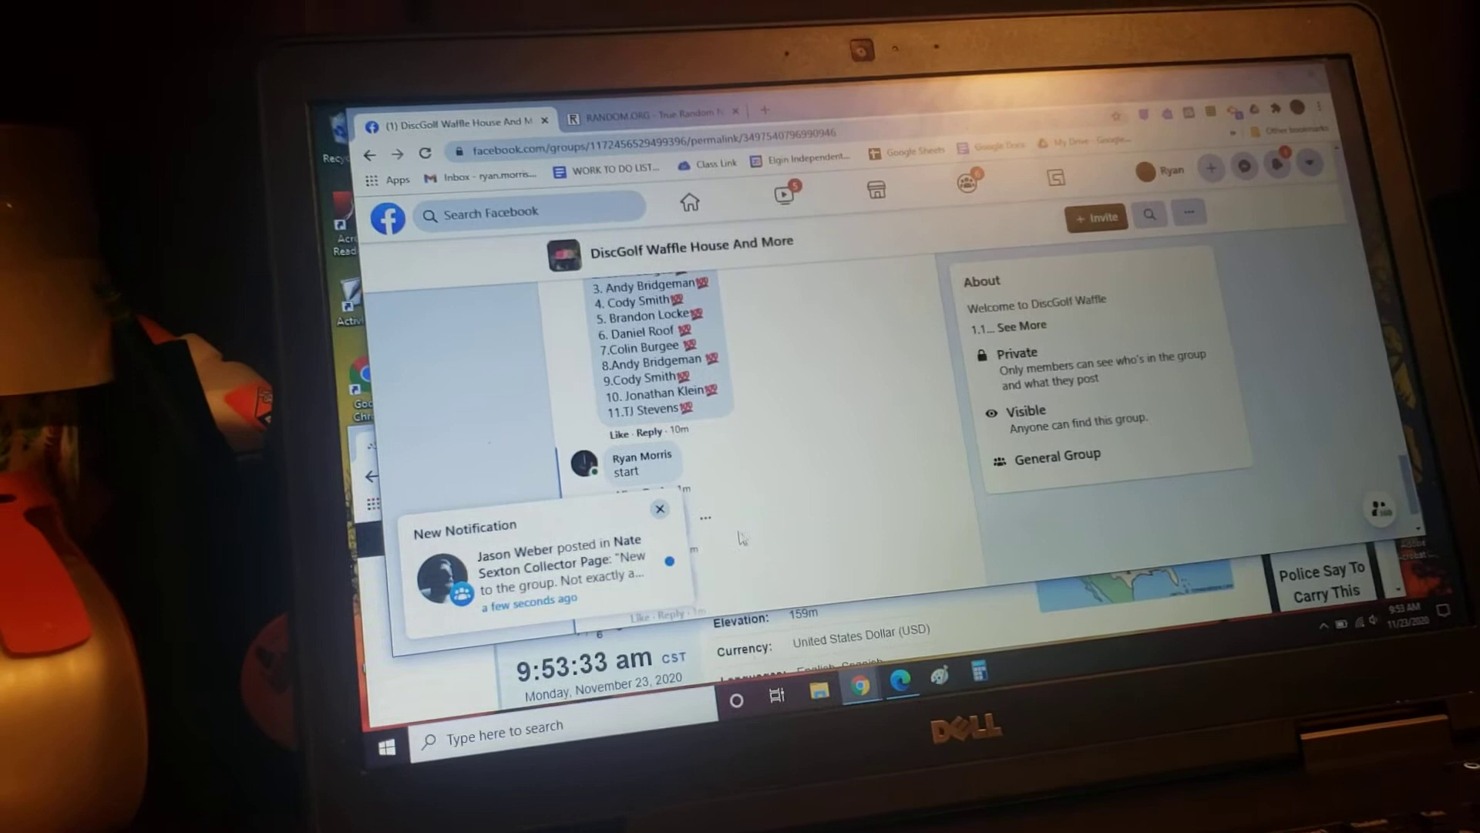
# Dismiss the new-post notification over the Facebook group thread
pyautogui.click(660, 509)
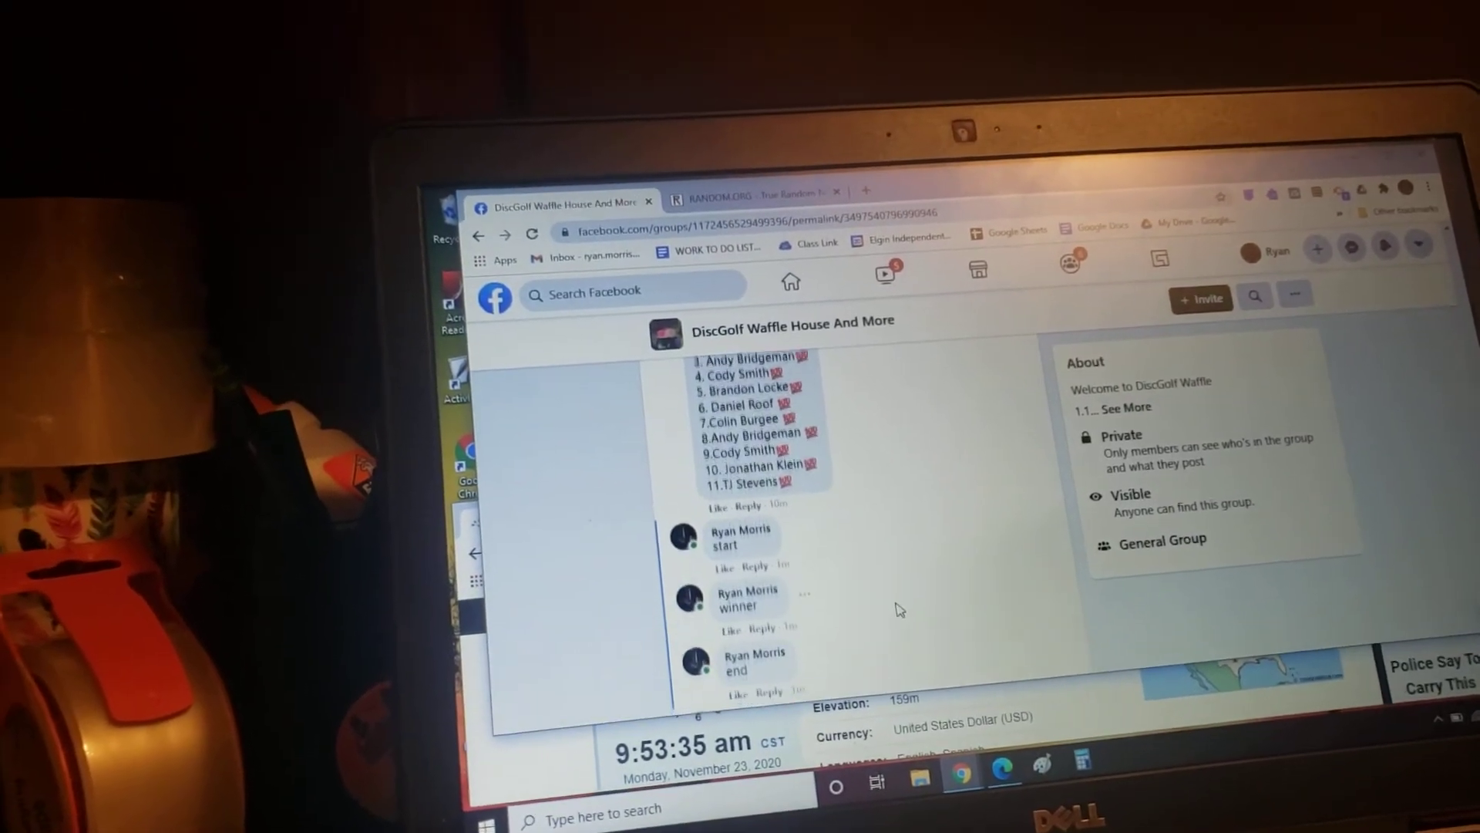